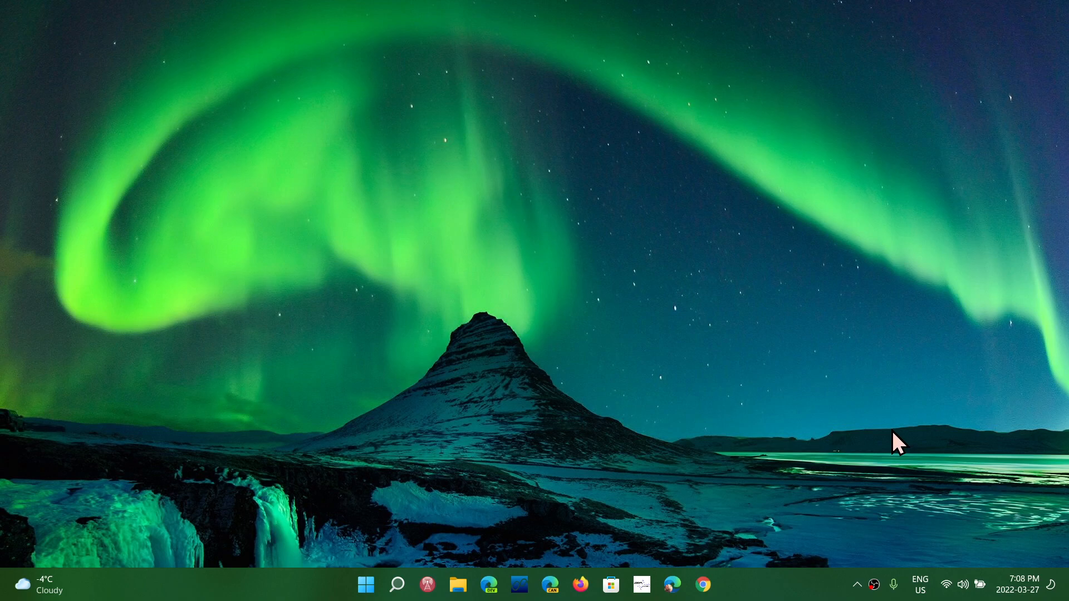
mouse_move(697, 470)
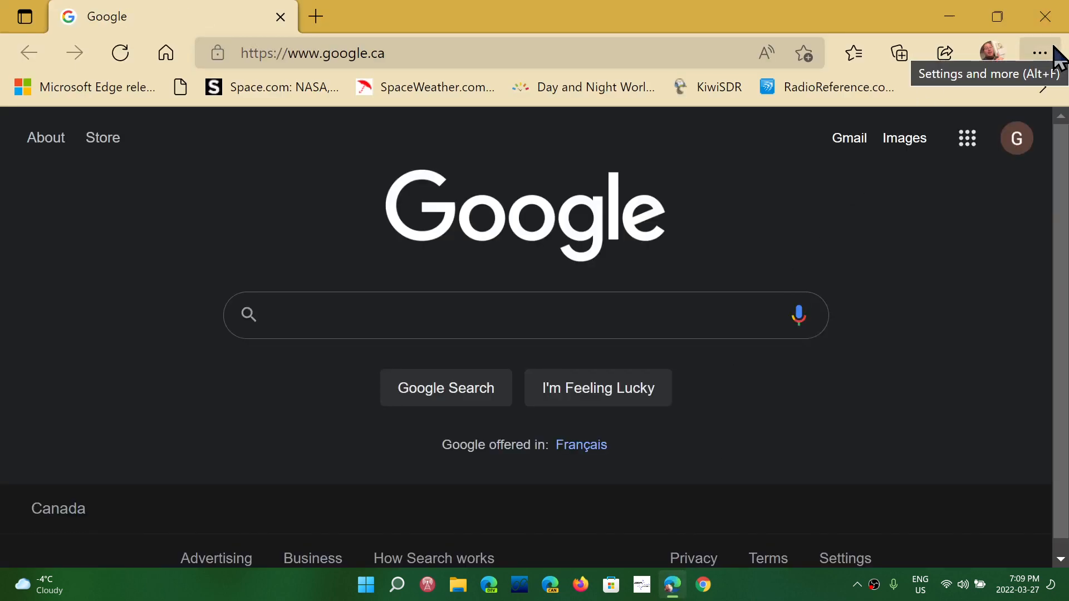
- Show the About page via Help and feedback, reporting version 99.0.1150.55 up to date
click(1039, 52)
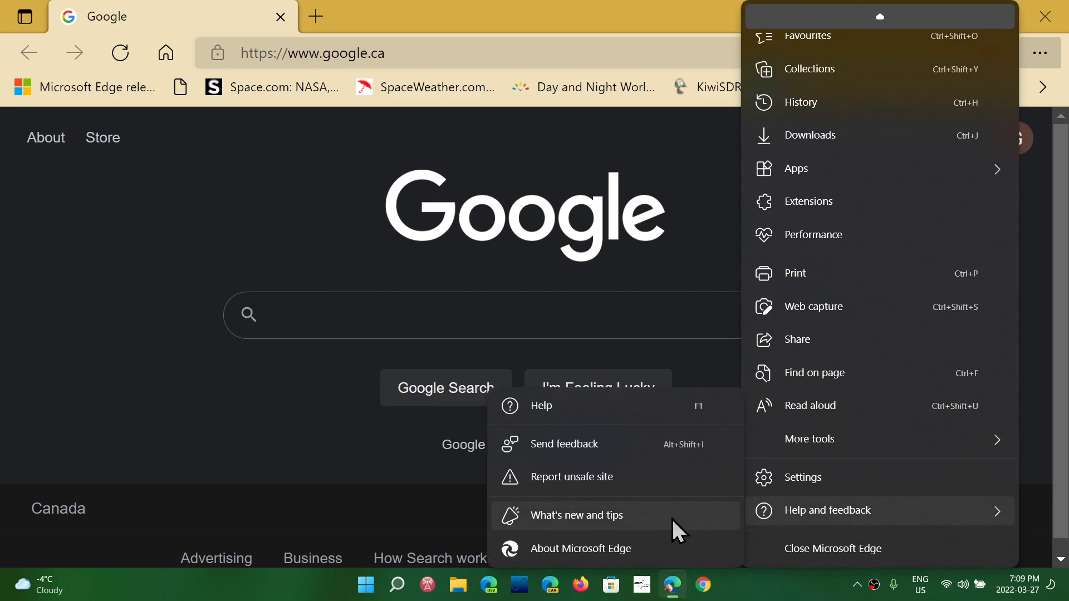
click(583, 548)
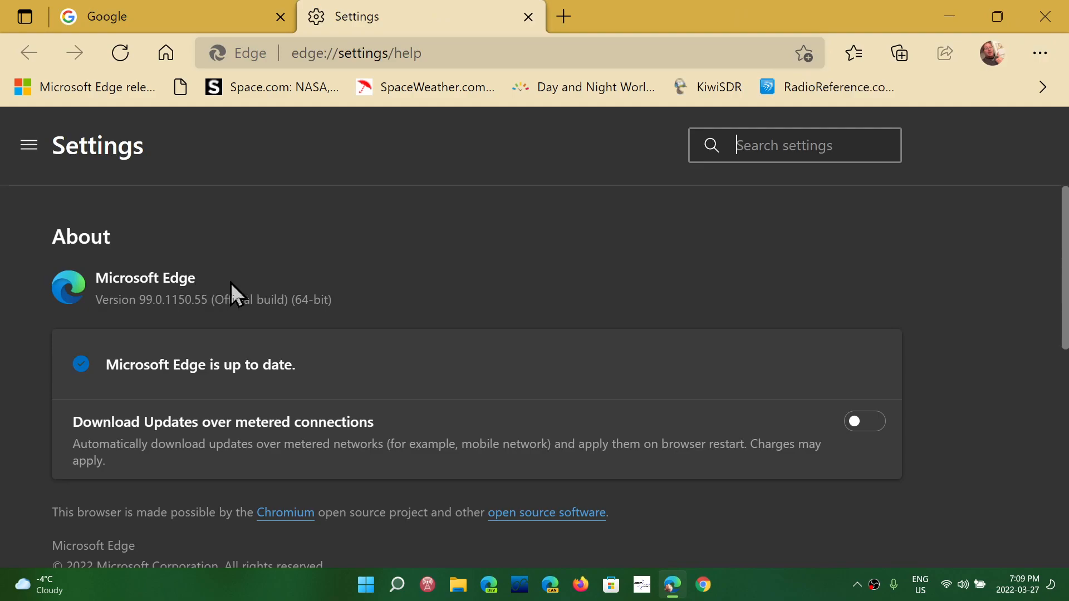
mouse_move(202, 324)
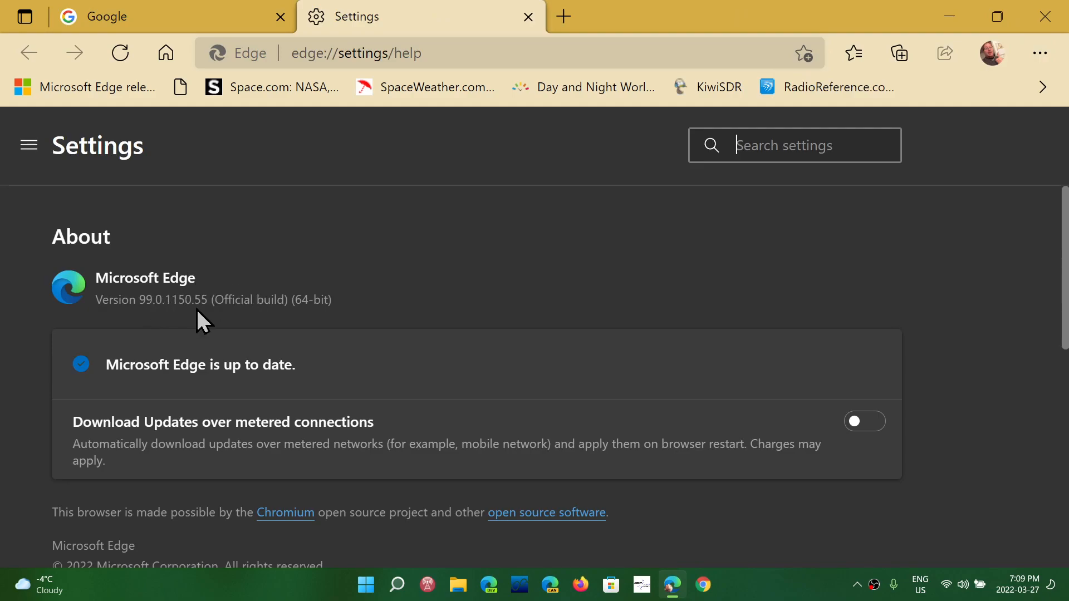
mouse_move(472, 278)
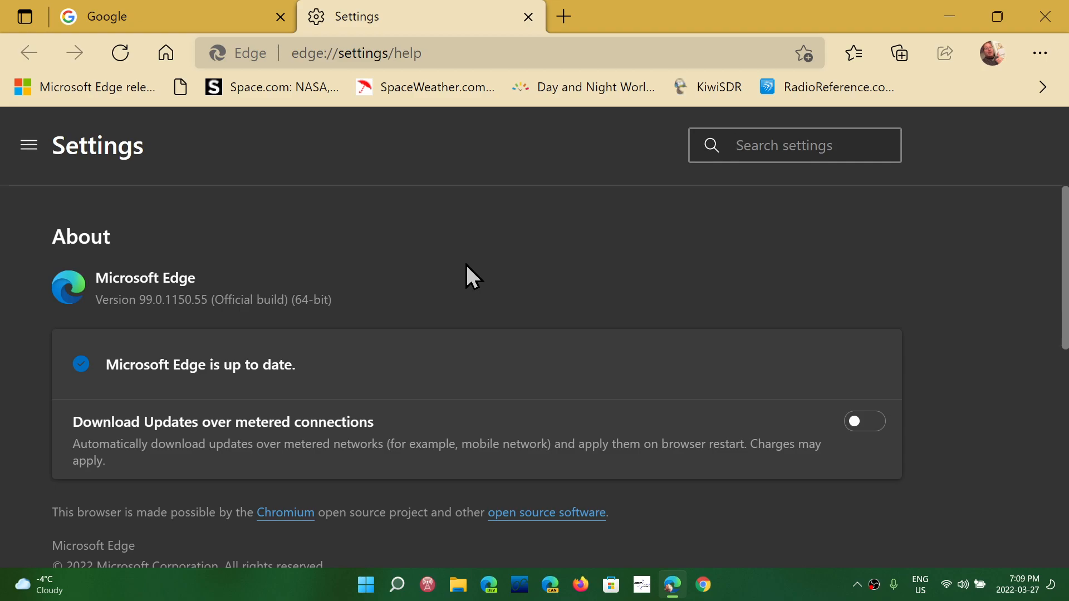
click(794, 145)
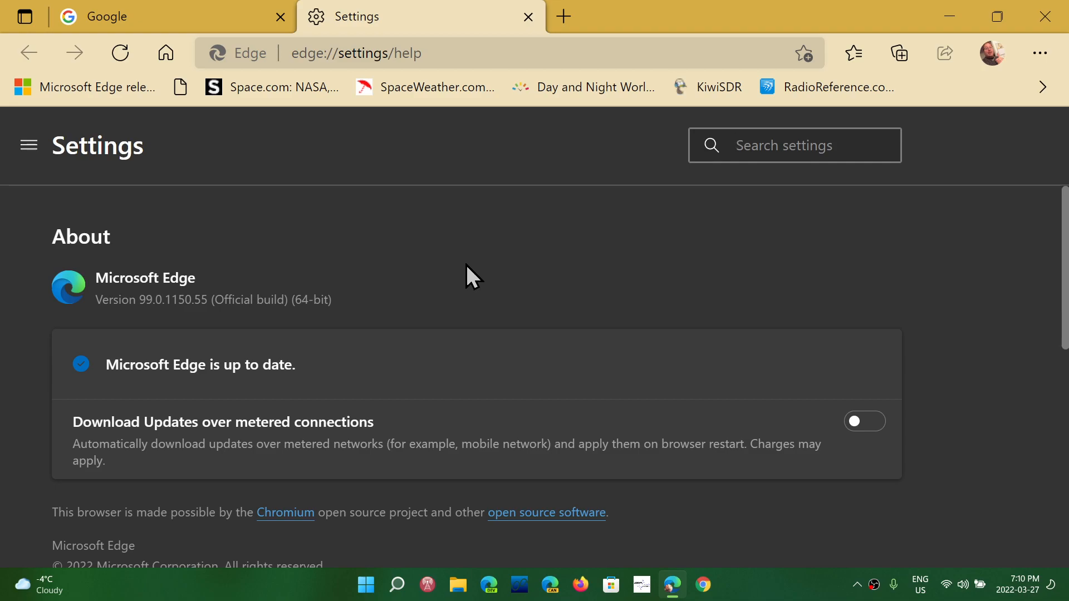
click(794, 145)
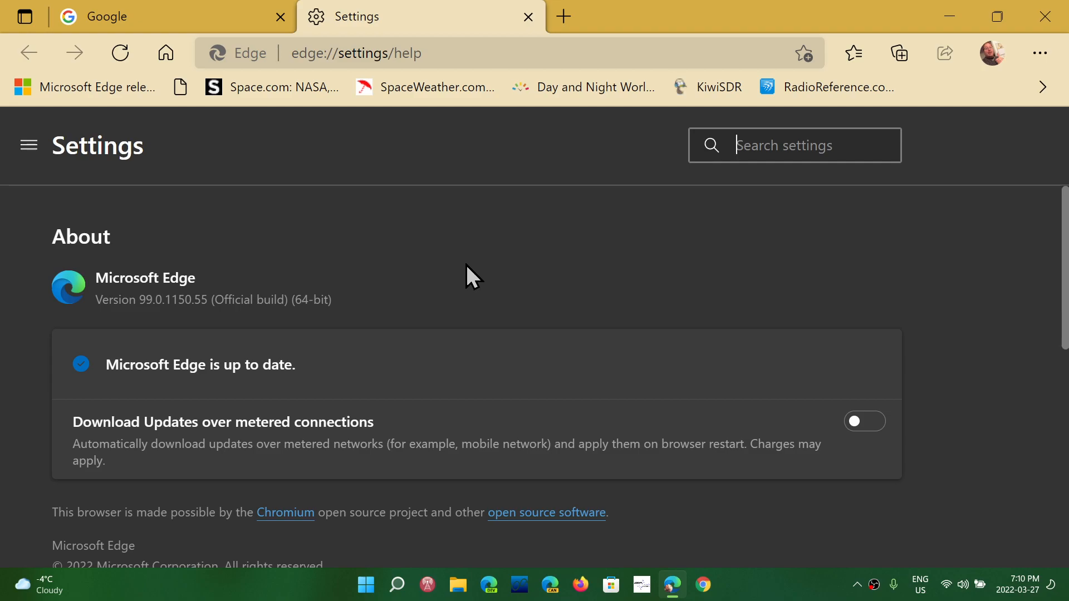
mouse_move(408, 182)
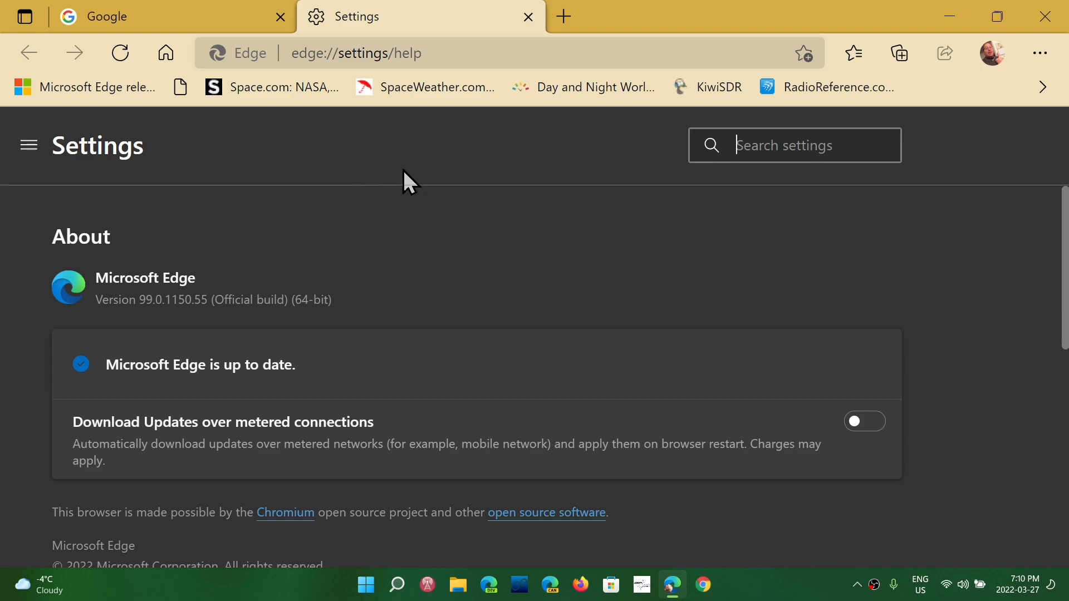
mouse_move(484, 262)
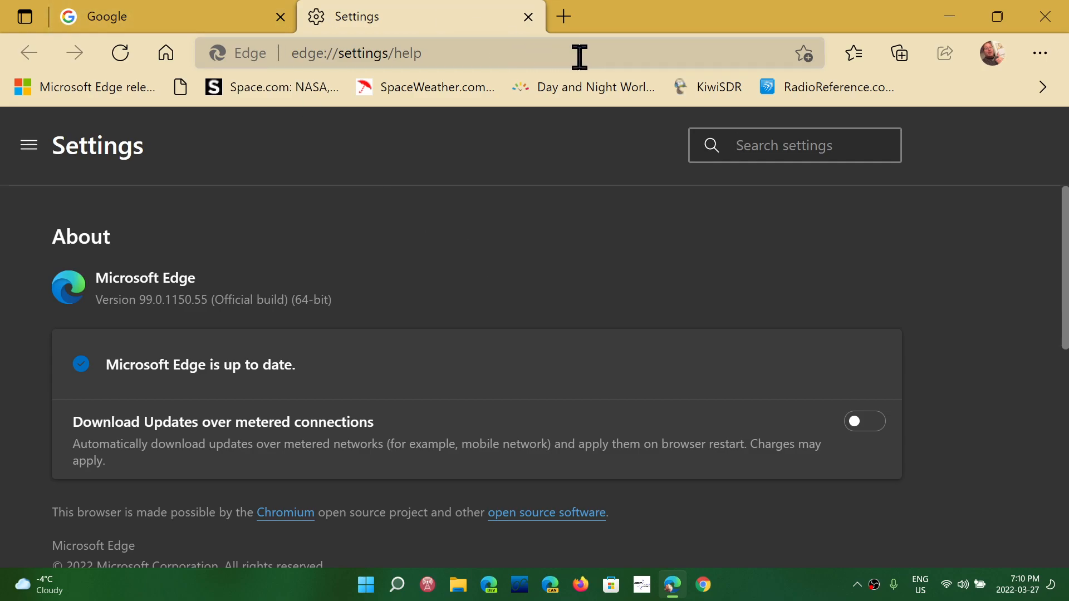
- Close the Settings tab so only the Google tab remains
click(528, 16)
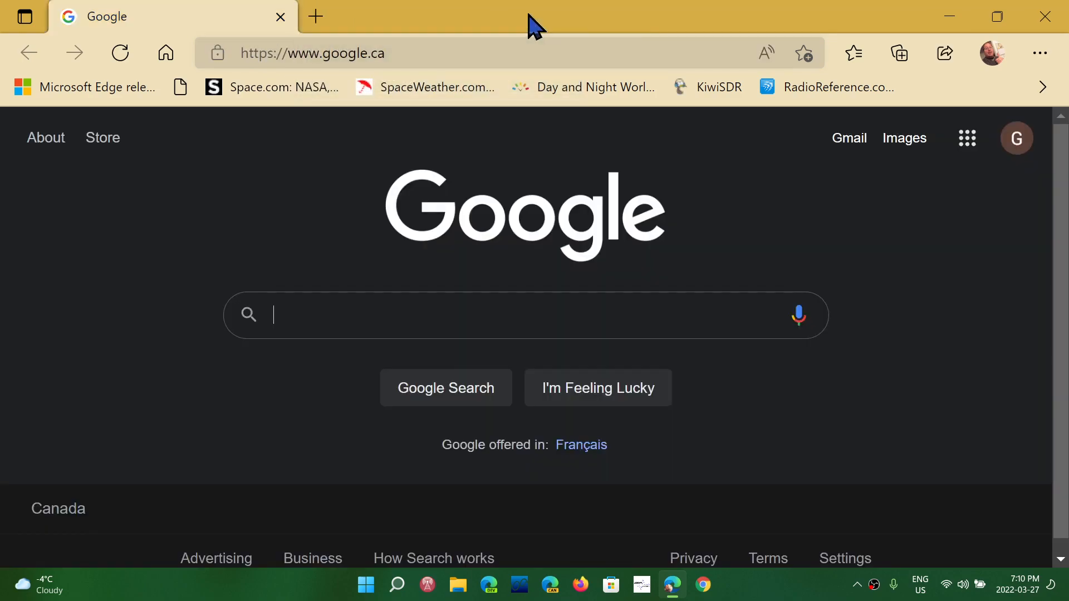
mouse_move(946, 390)
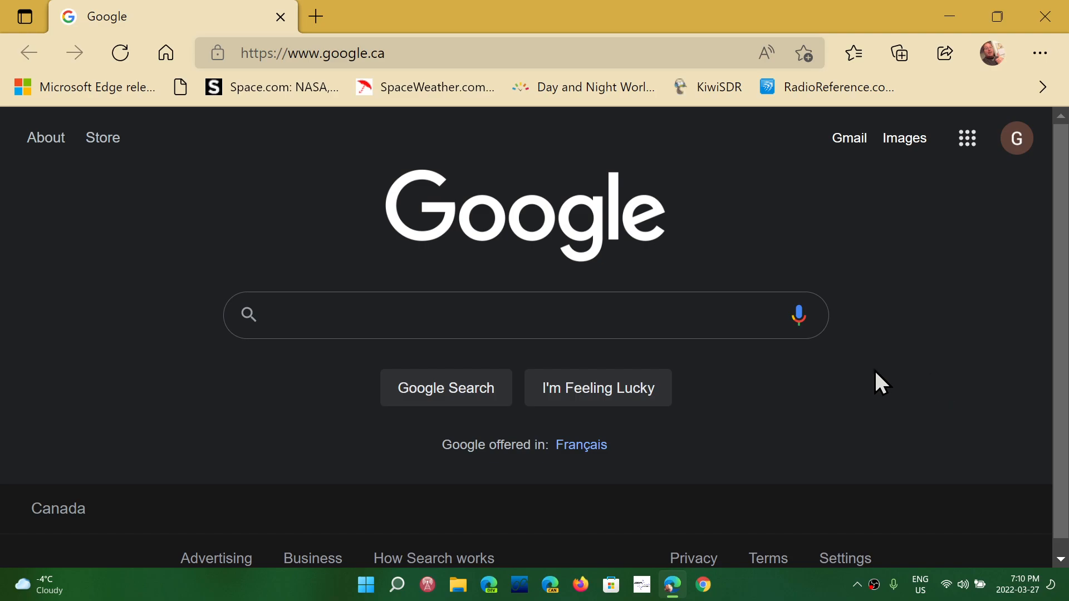
- Reopen the About Microsoft Edge page from the Settings and more menu
click(1039, 52)
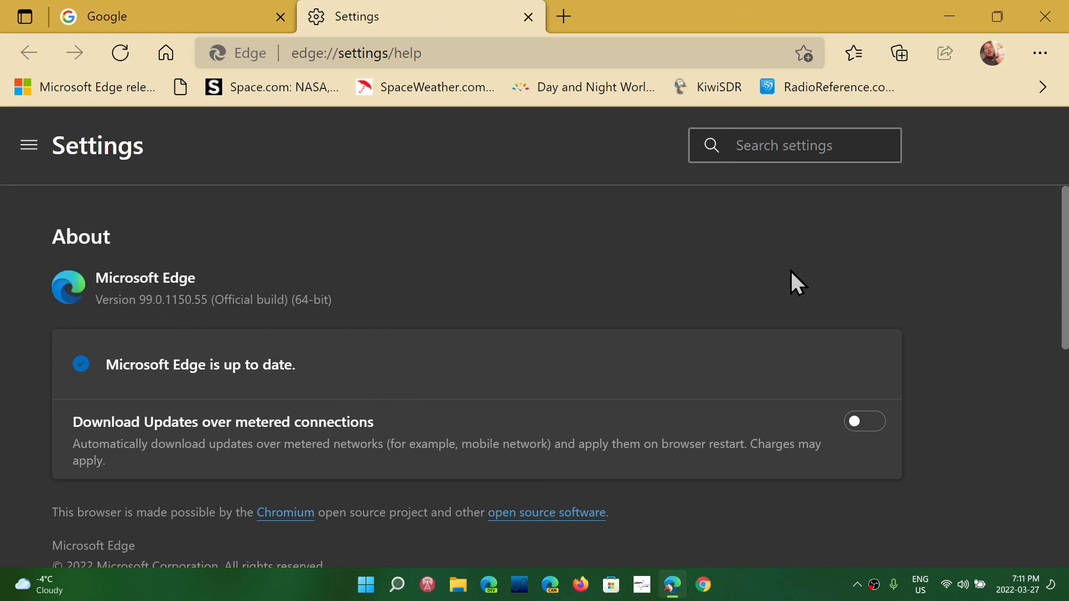
mouse_move(178, 321)
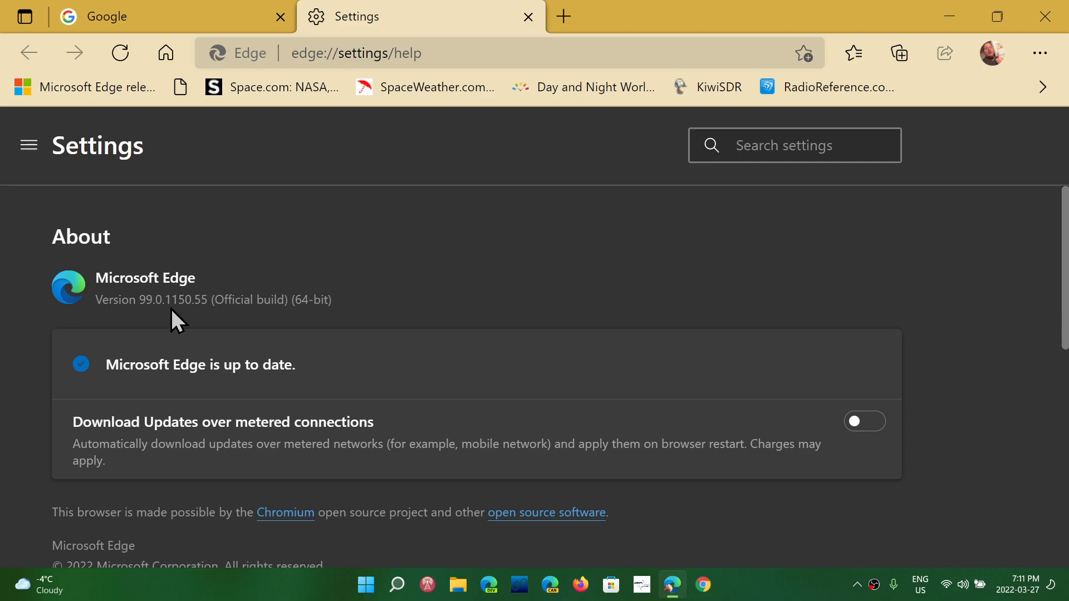
mouse_move(172, 309)
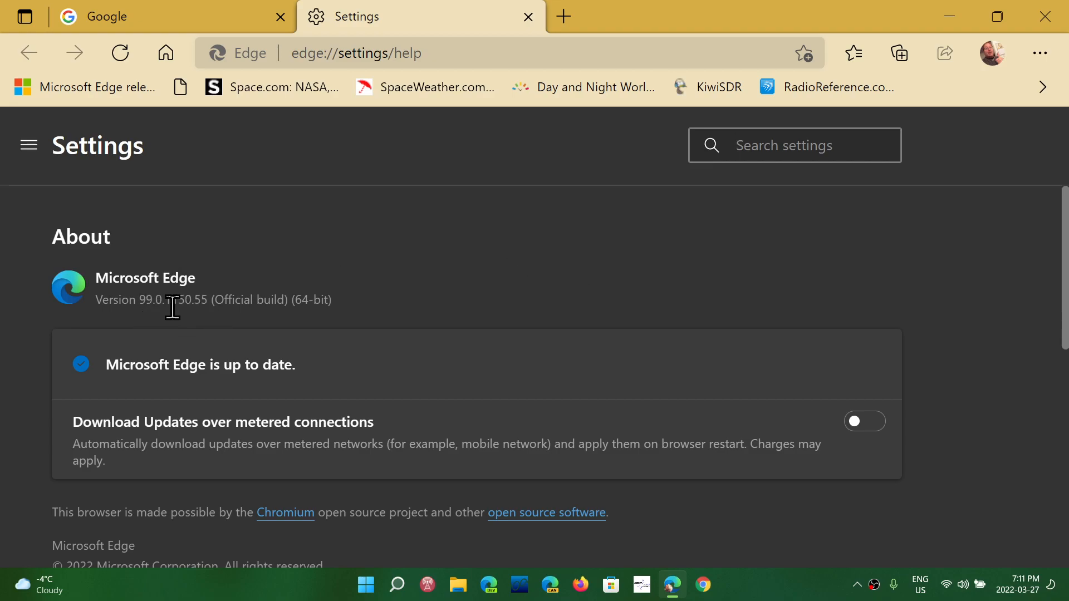